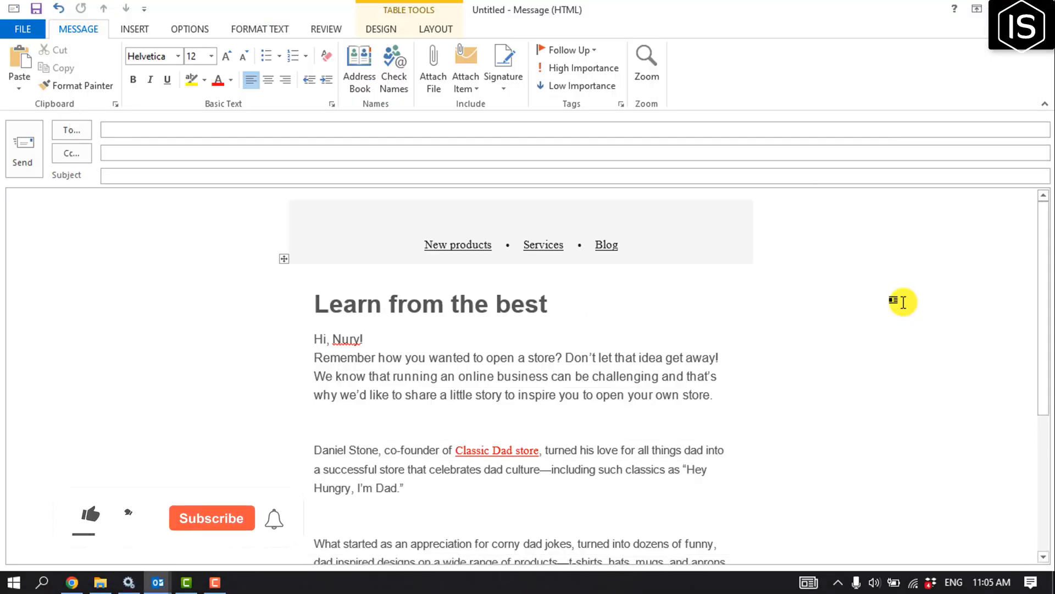
# - Reach the message's Properties from the File menu of the draft
pyautogui.click(89, 514)
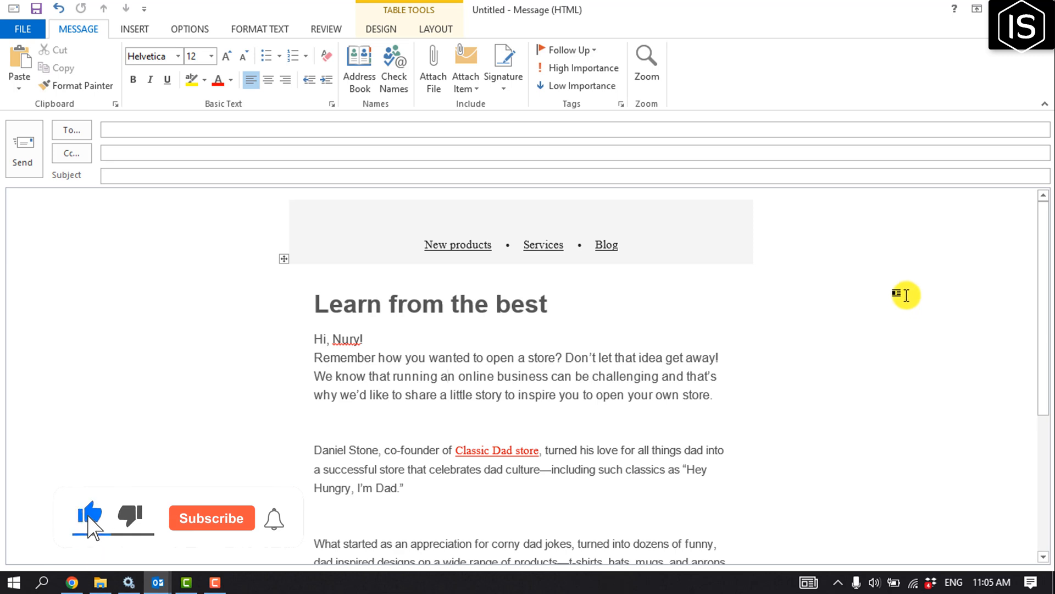
pyautogui.click(211, 518)
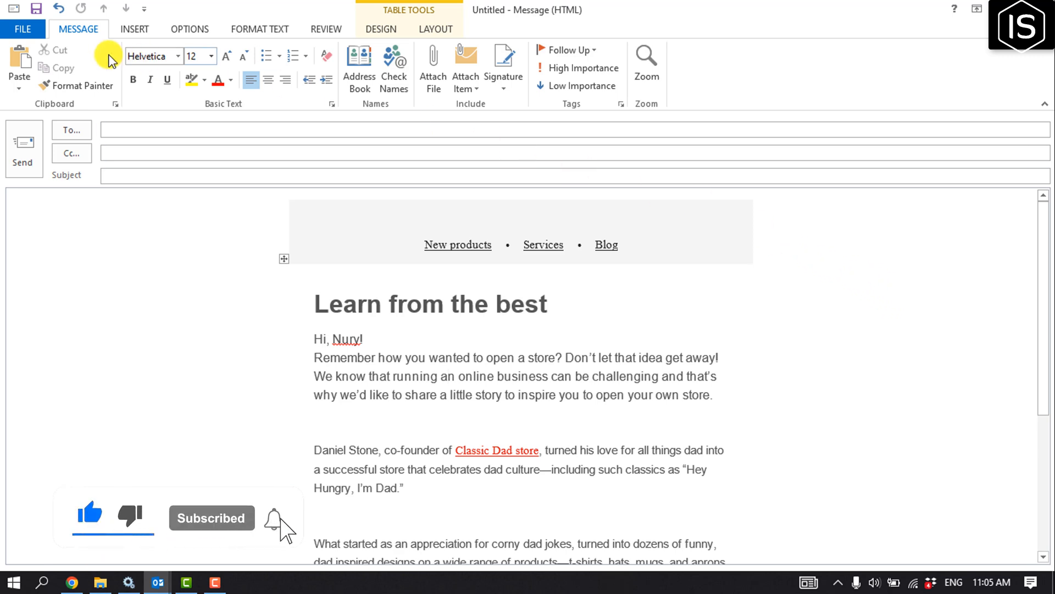
pyautogui.click(22, 29)
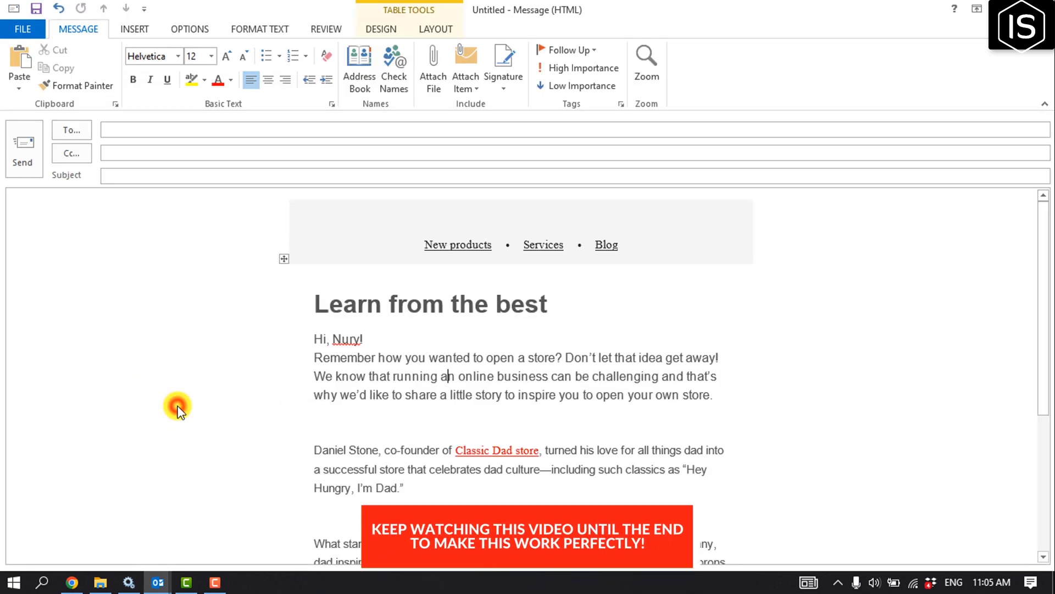
pyautogui.click(620, 103)
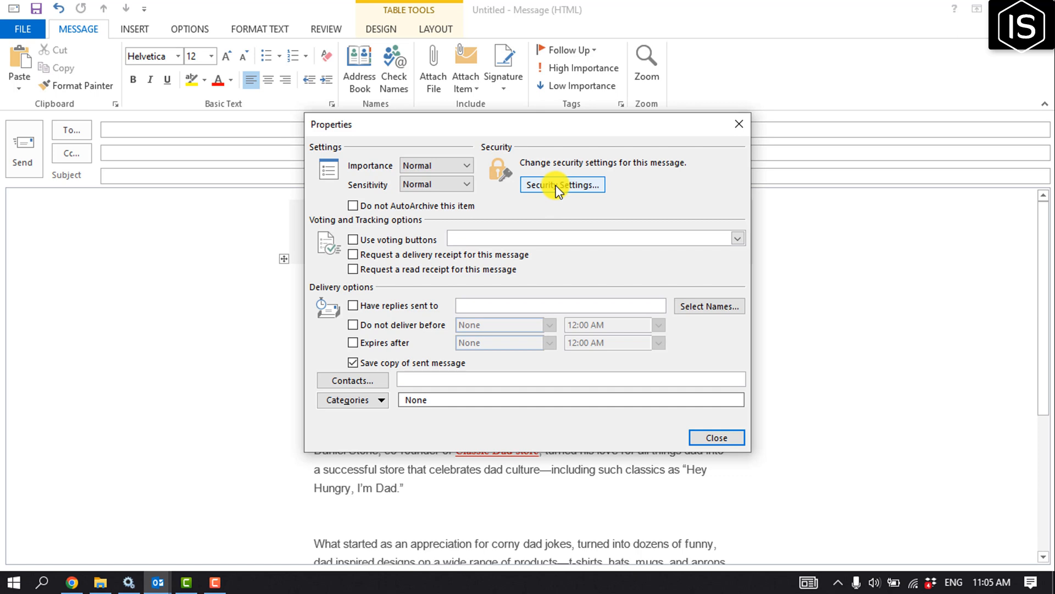
# - Enable 'Encrypt message contents and attachments' in Security Properties and confirm
pyautogui.click(562, 184)
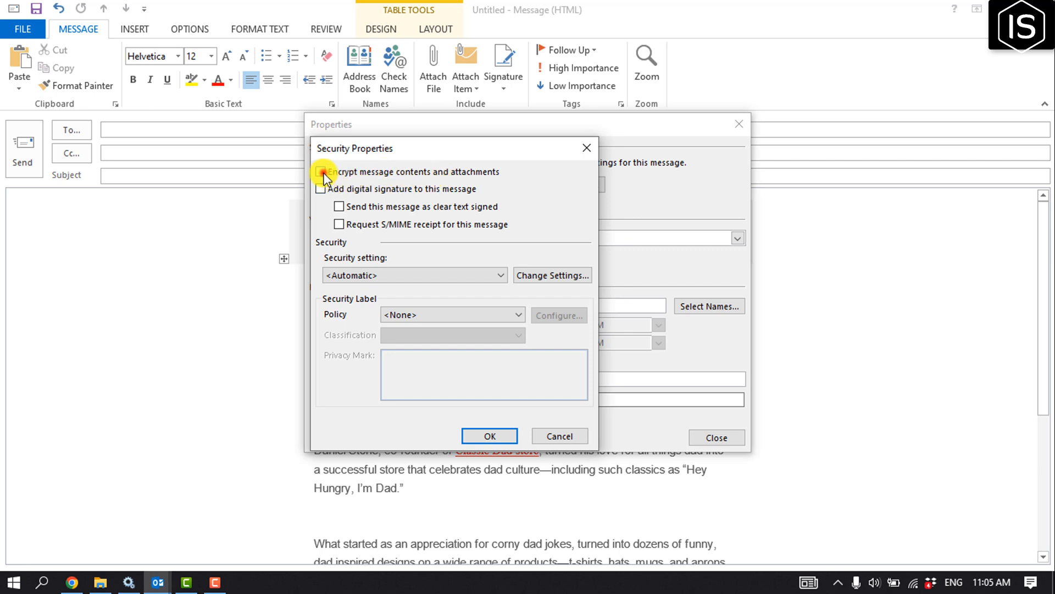
pyautogui.click(320, 171)
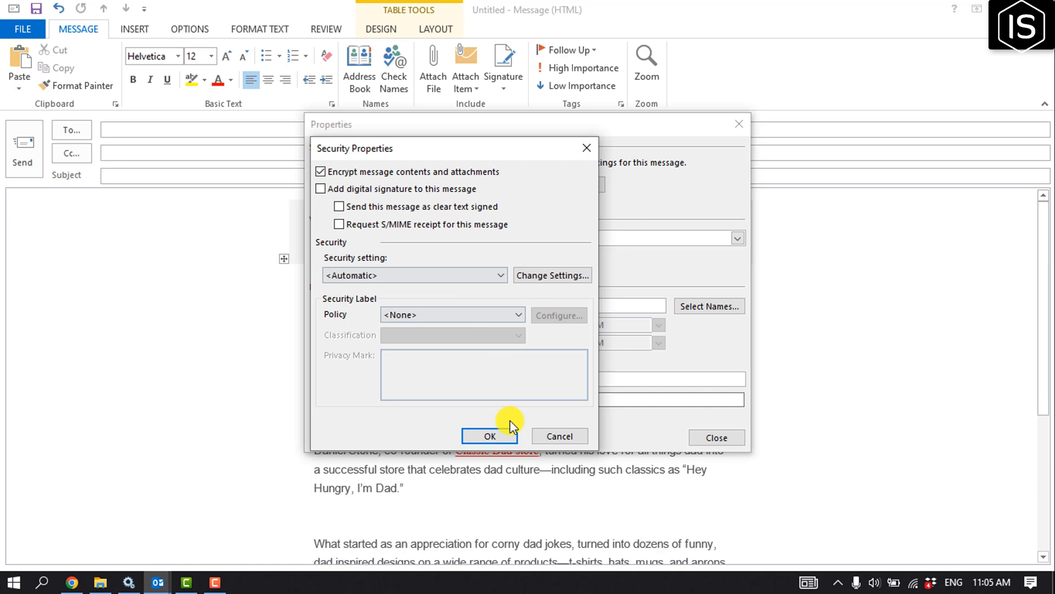
pyautogui.click(489, 436)
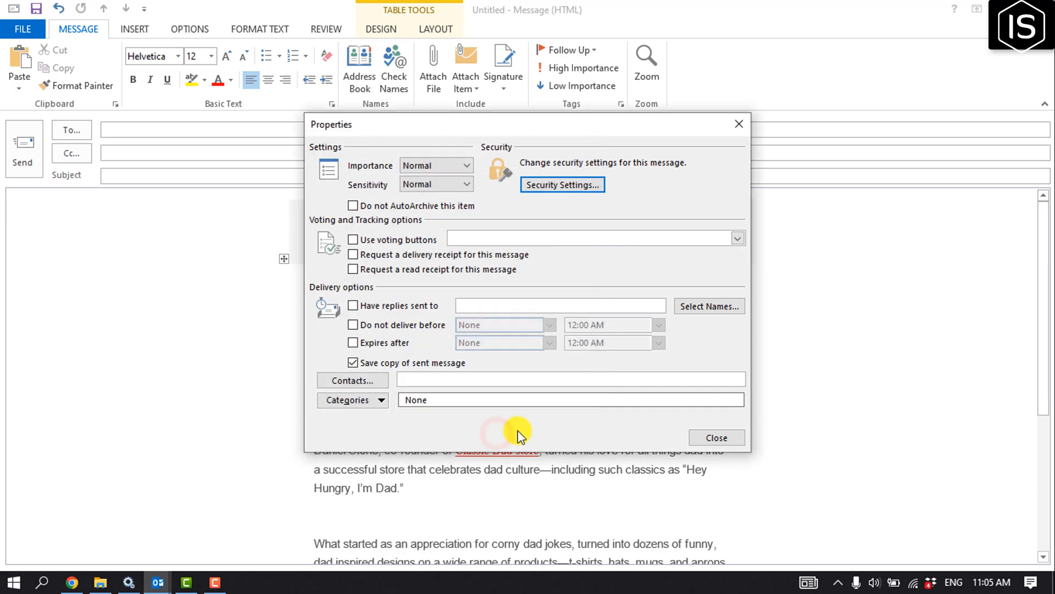
pyautogui.click(716, 438)
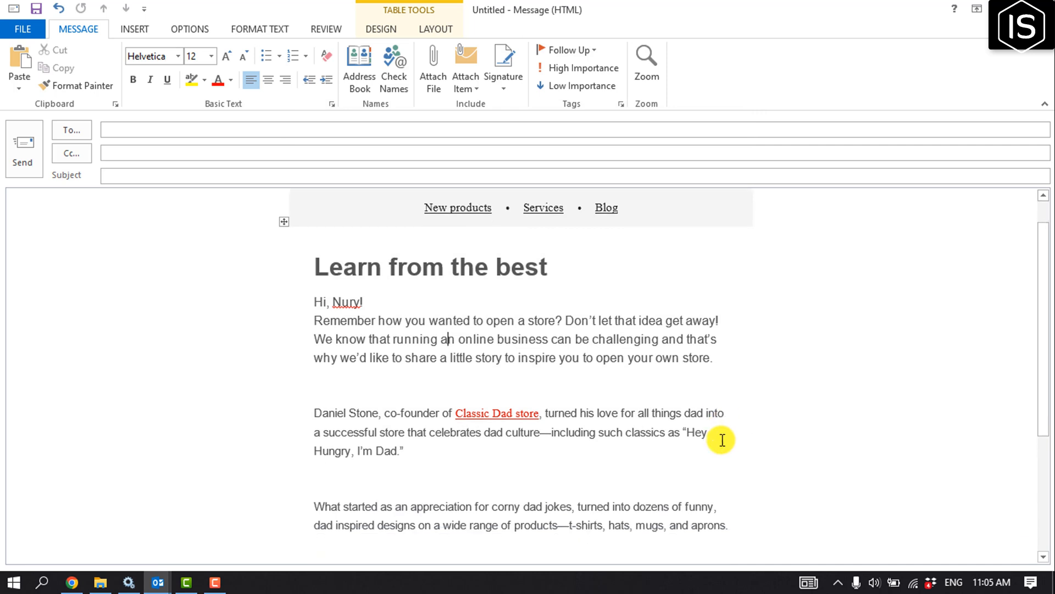
pyautogui.moveTo(551, 405)
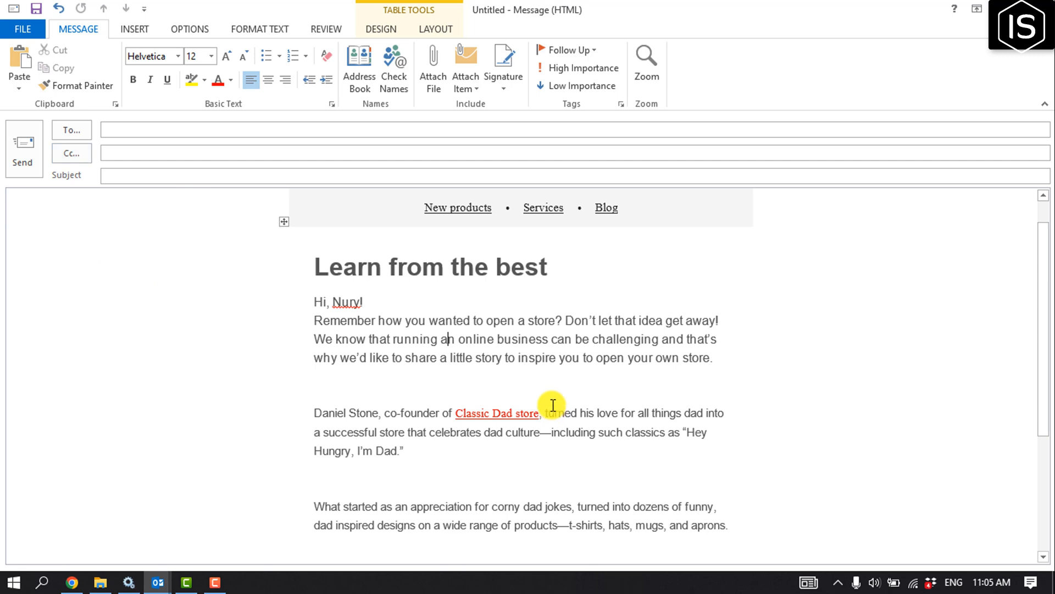
pyautogui.moveTo(557, 405)
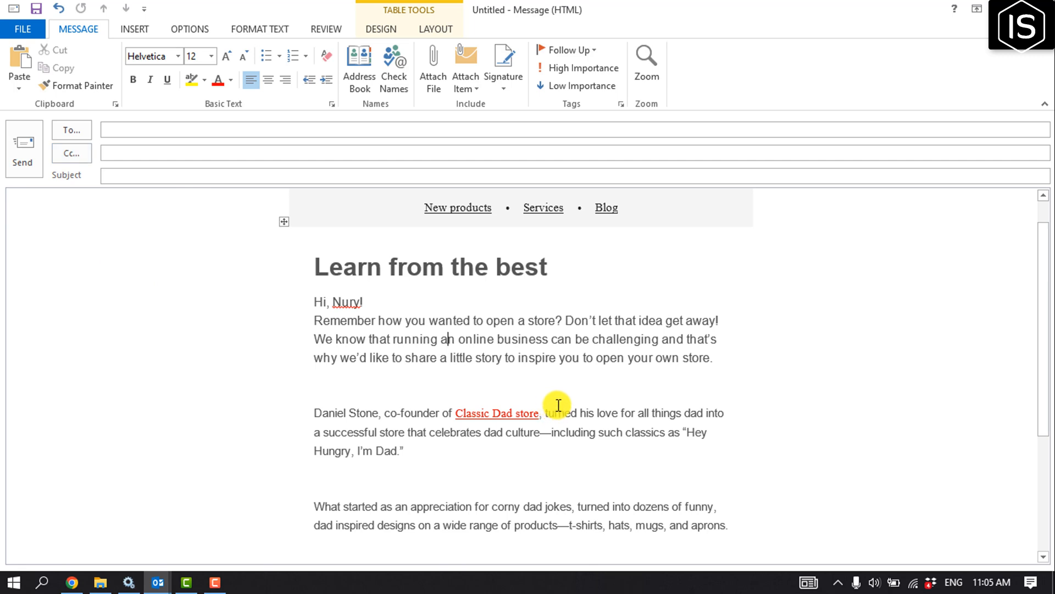